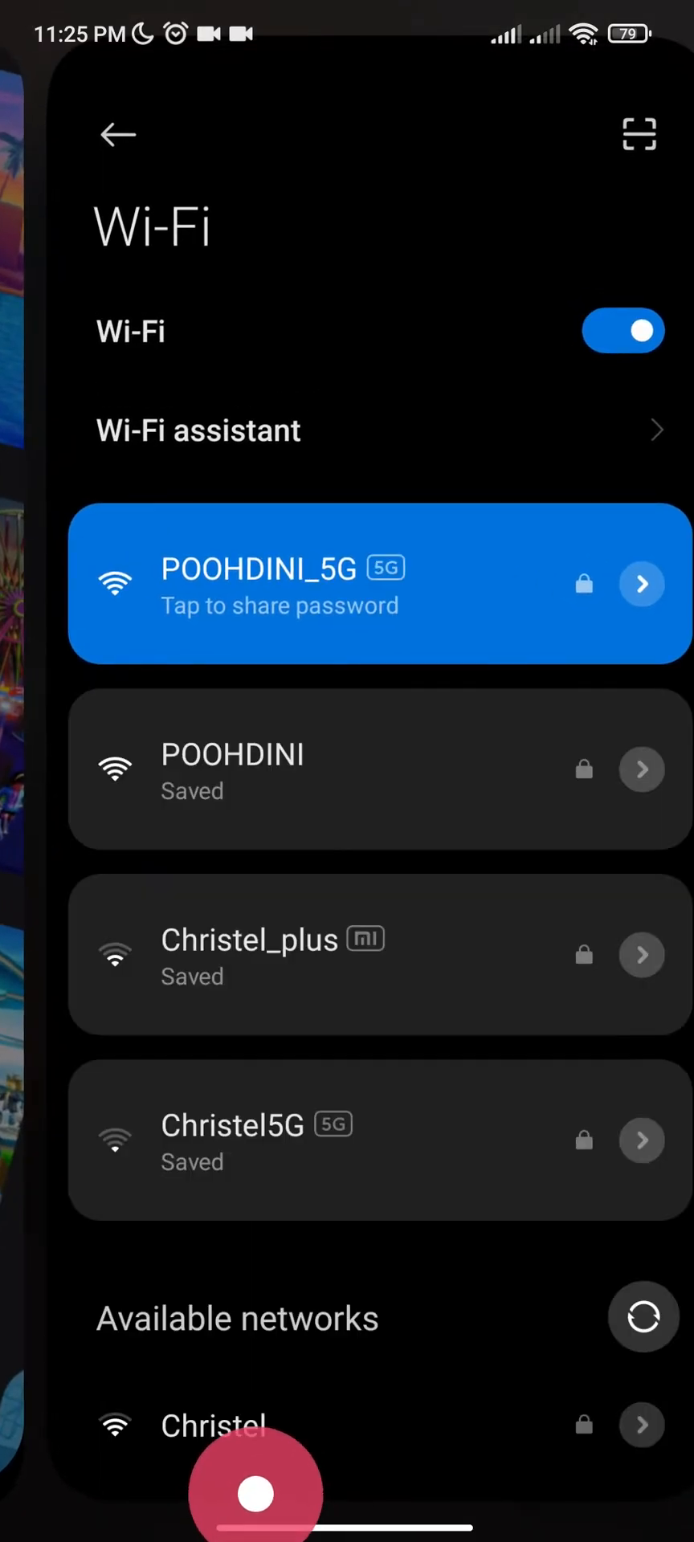
Step: Dismiss the recent apps view to return to the home screen
left_click(116, 134)
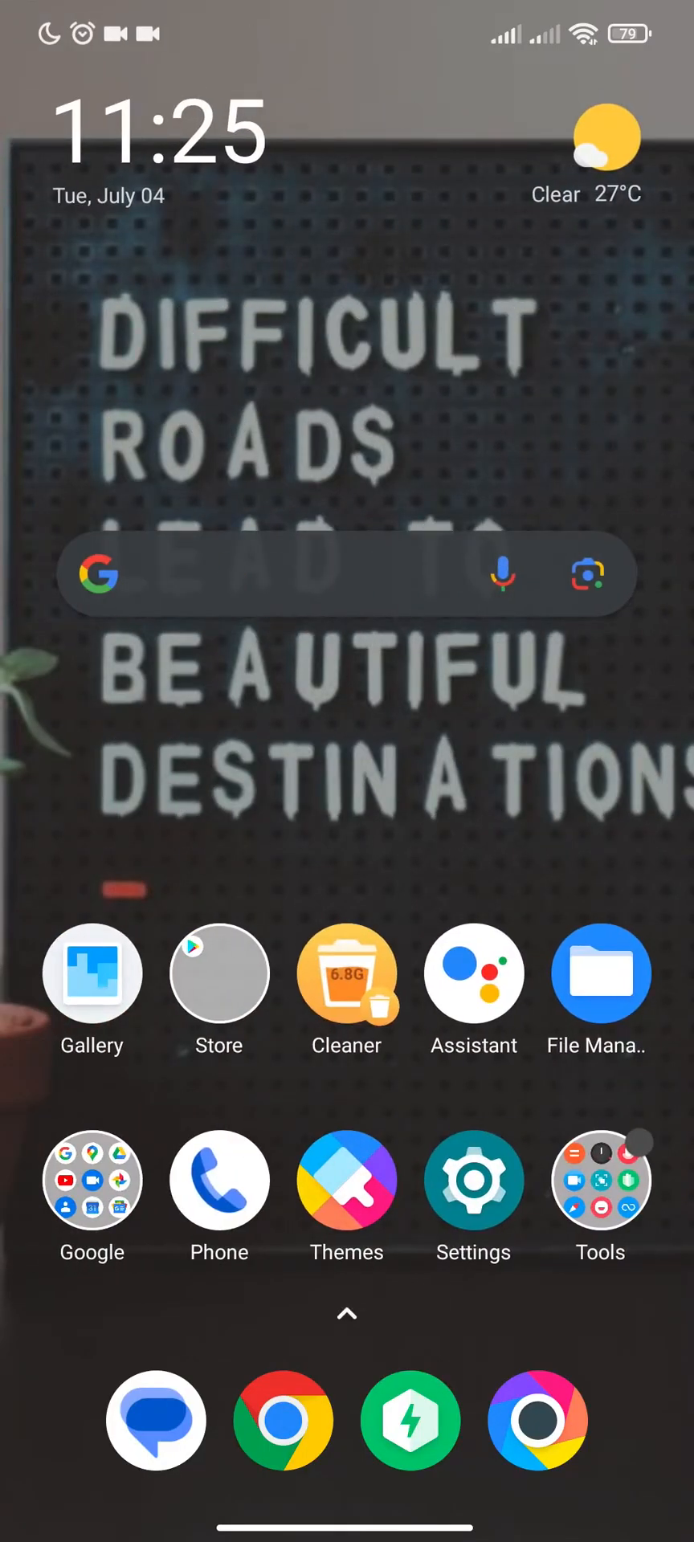
Step: Open Settings, find Manage apps, and search 'robl' to reach Roblox's app info
left_click(473, 1180)
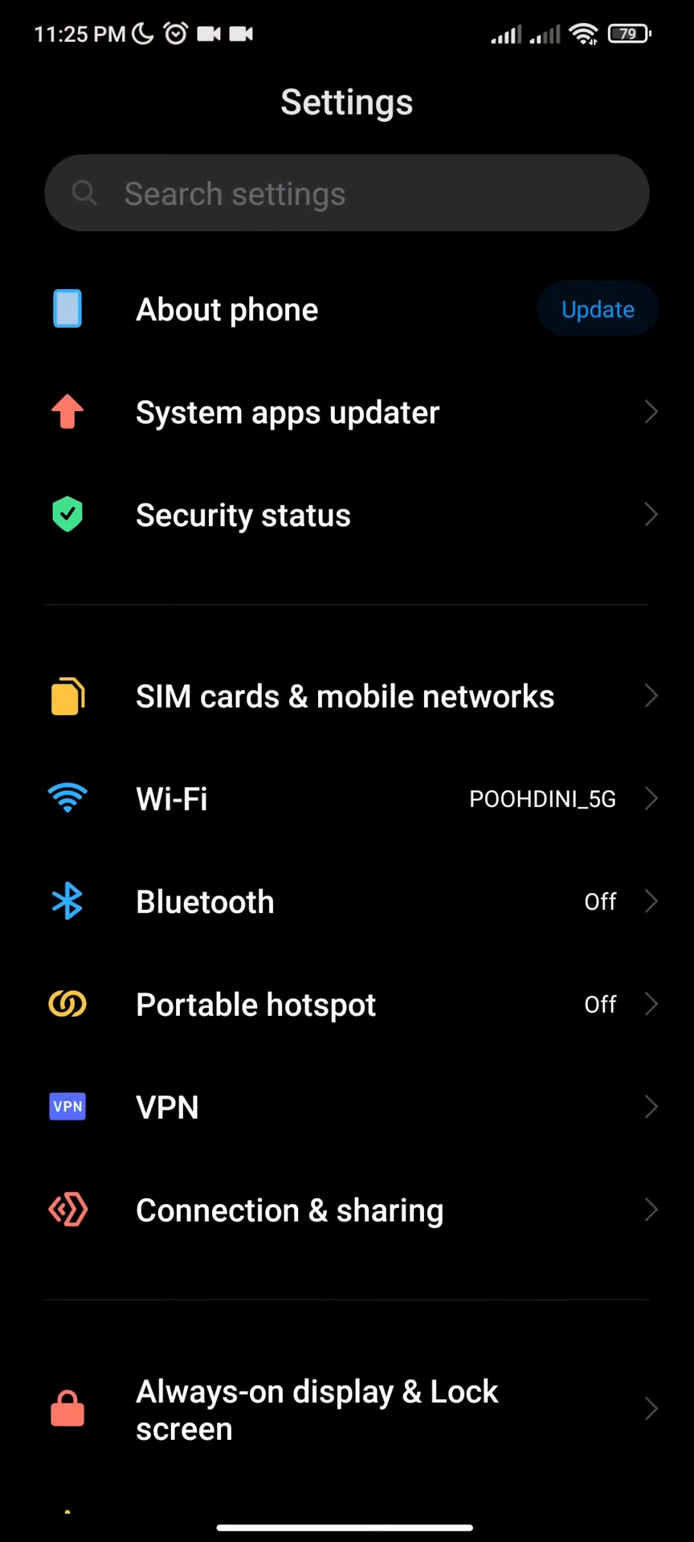
type("manag")
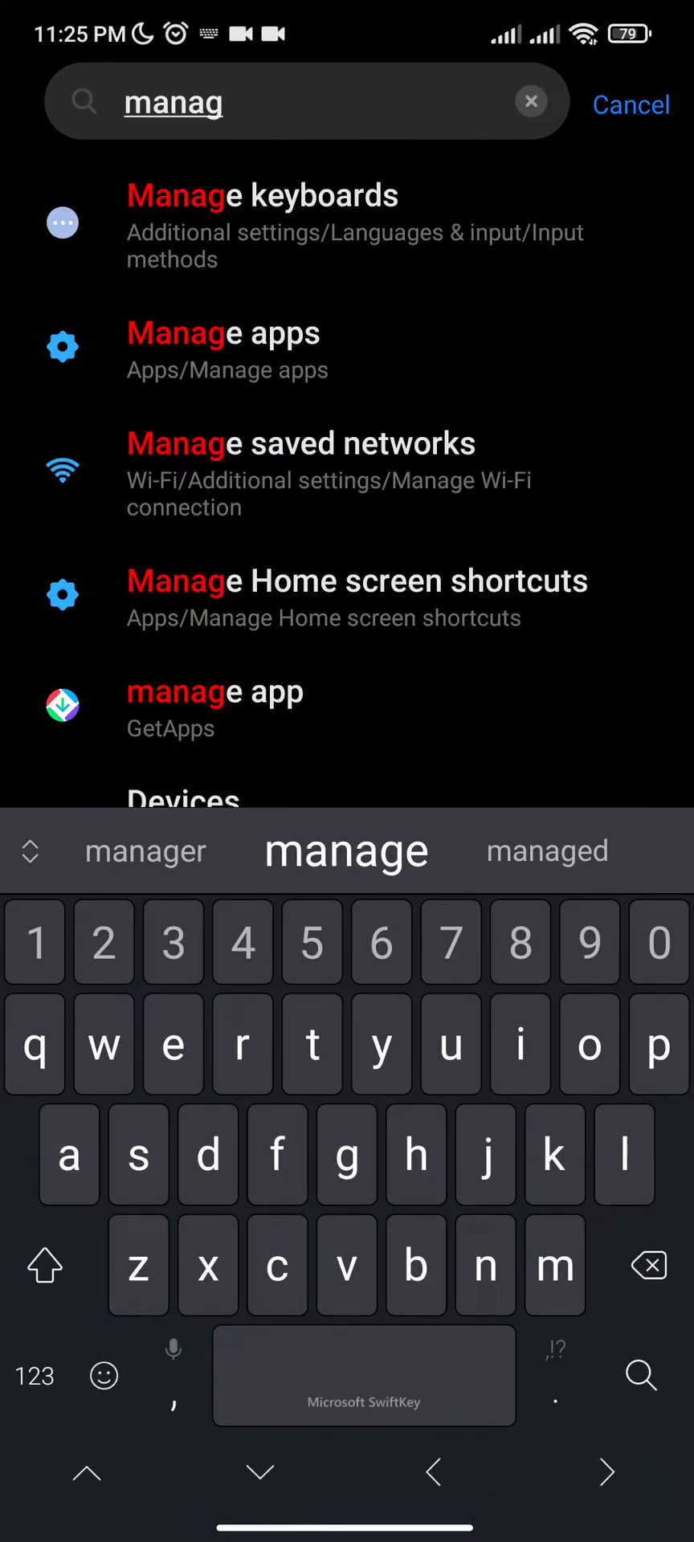
left_click(223, 350)
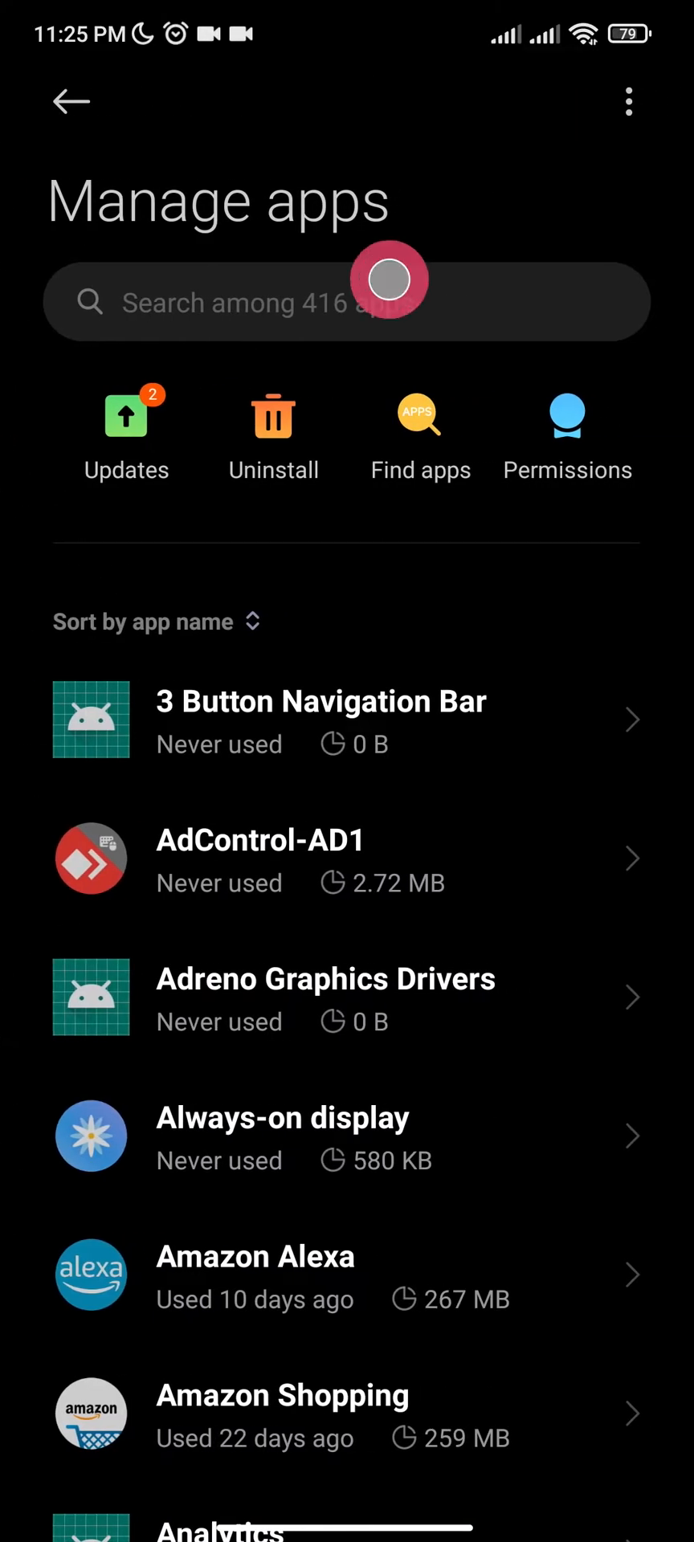
type("robl")
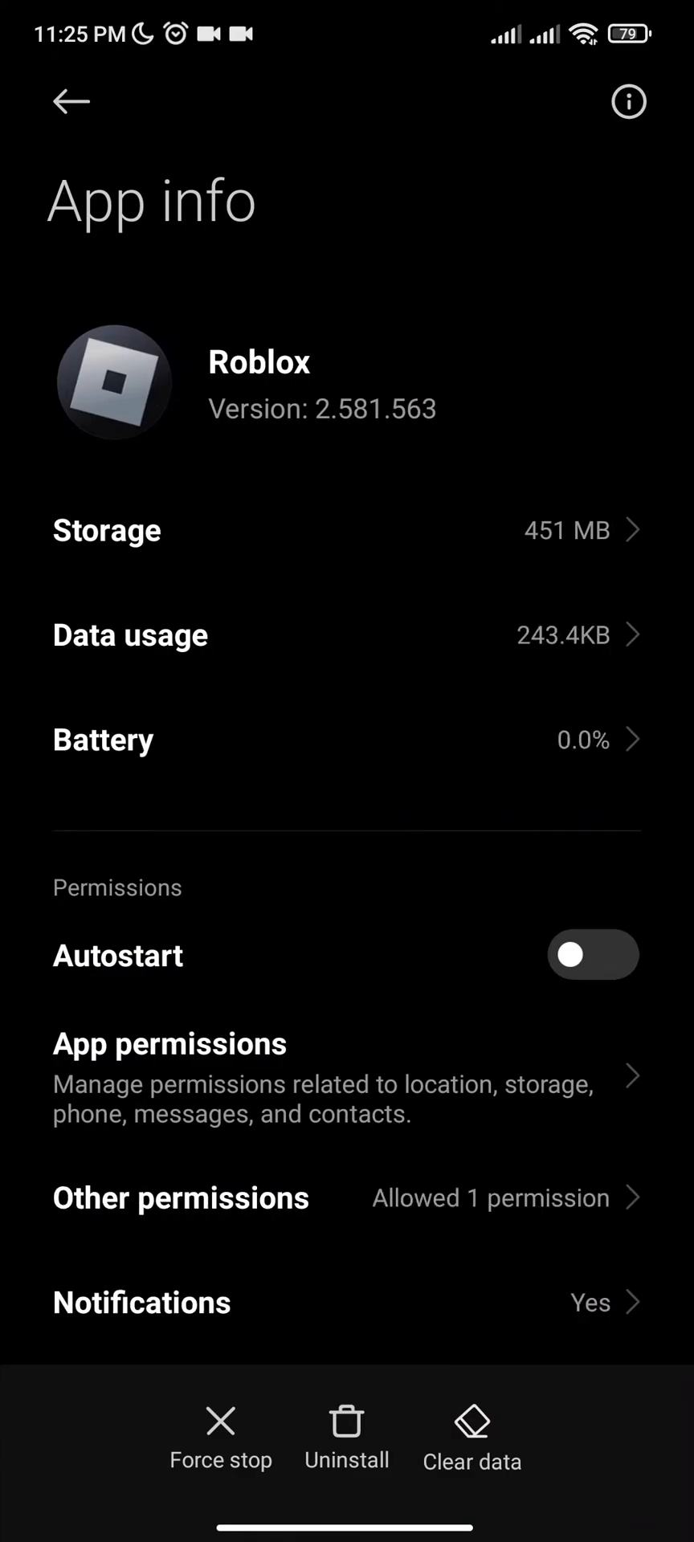
Step: Clear Roblox's cache and delete all its app data, confirming each prompt
scroll("down", 3)
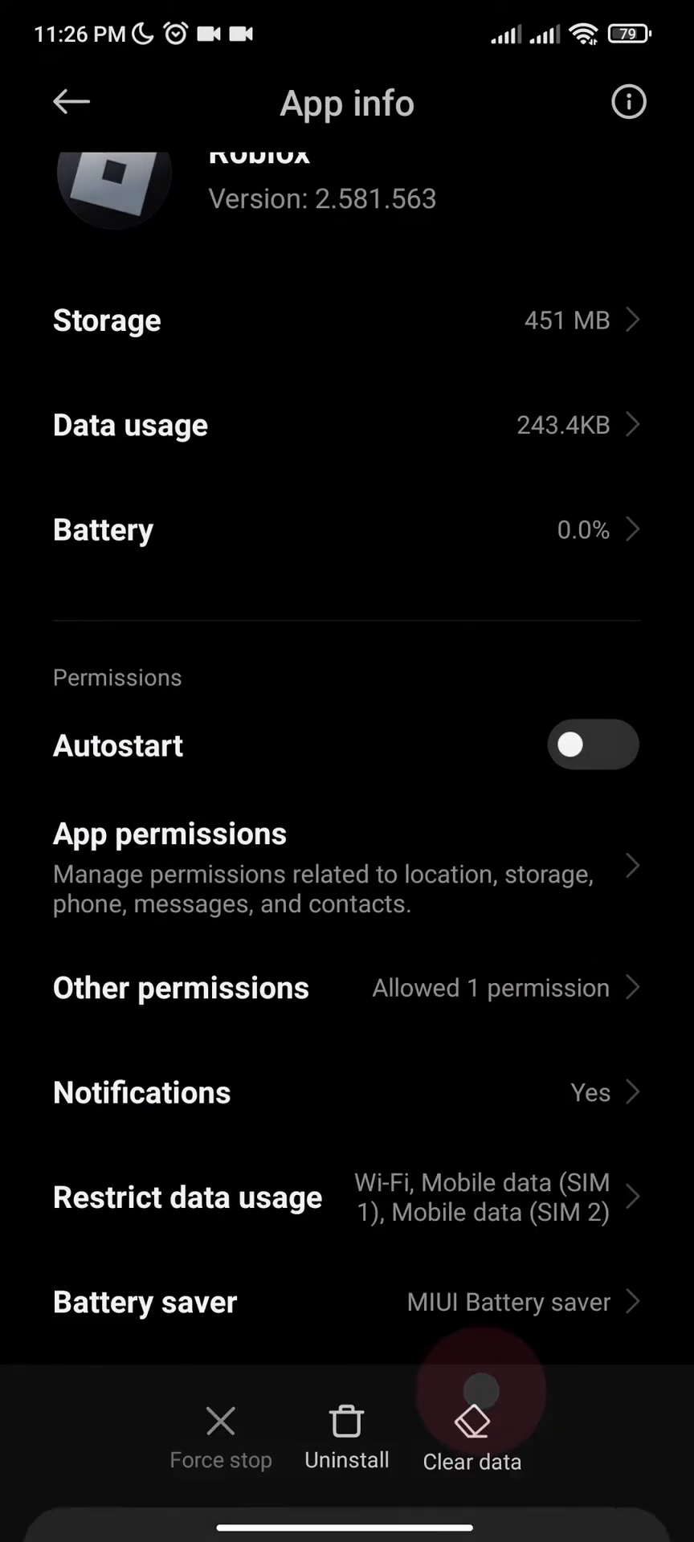
left_click(472, 1433)
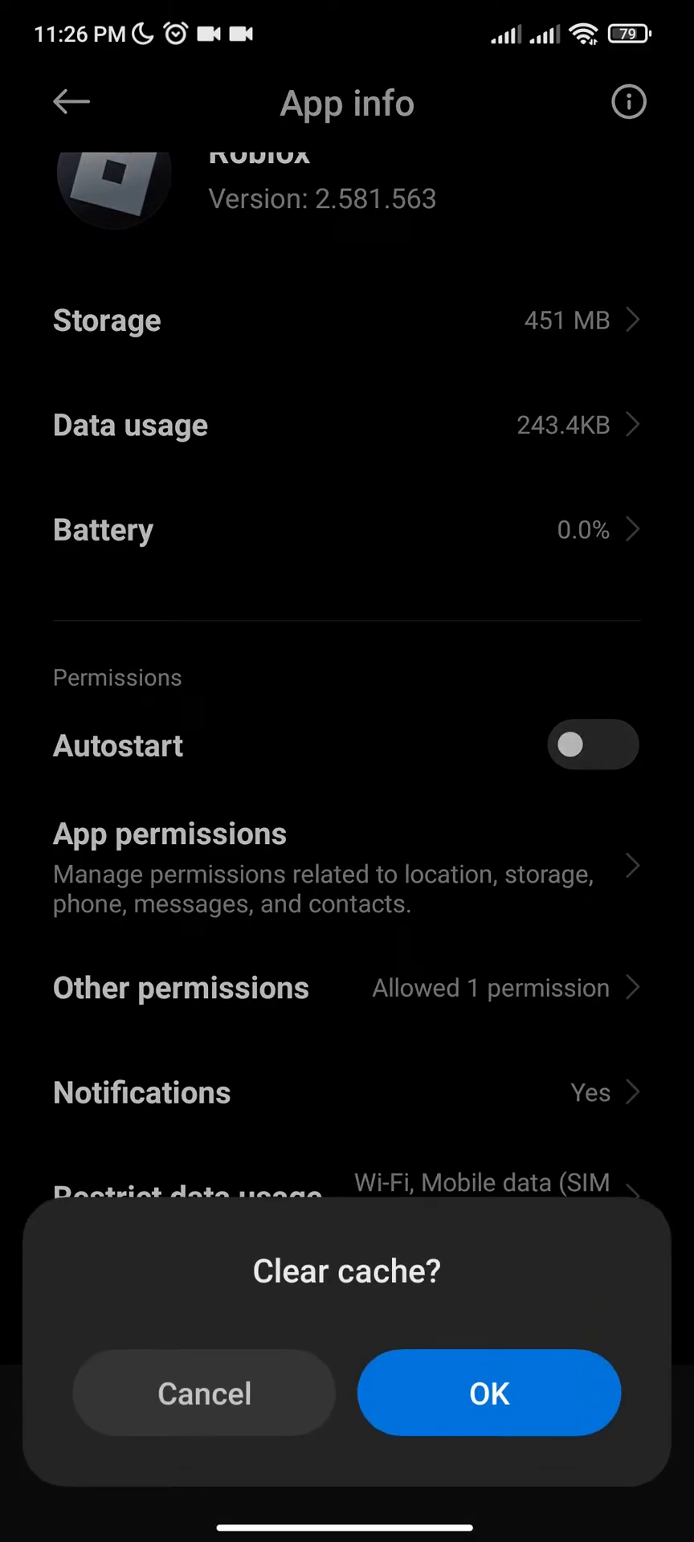
left_click(488, 1393)
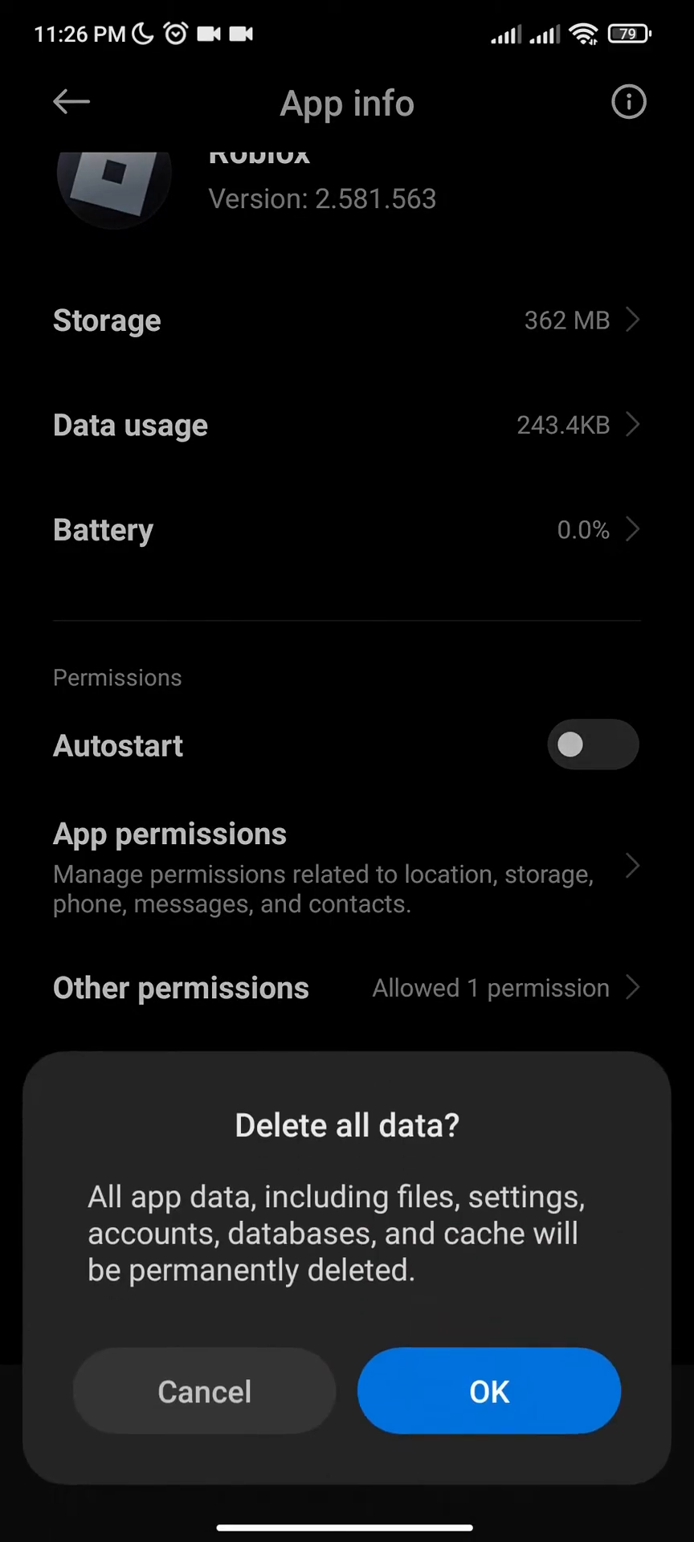
left_click(518, 1274)
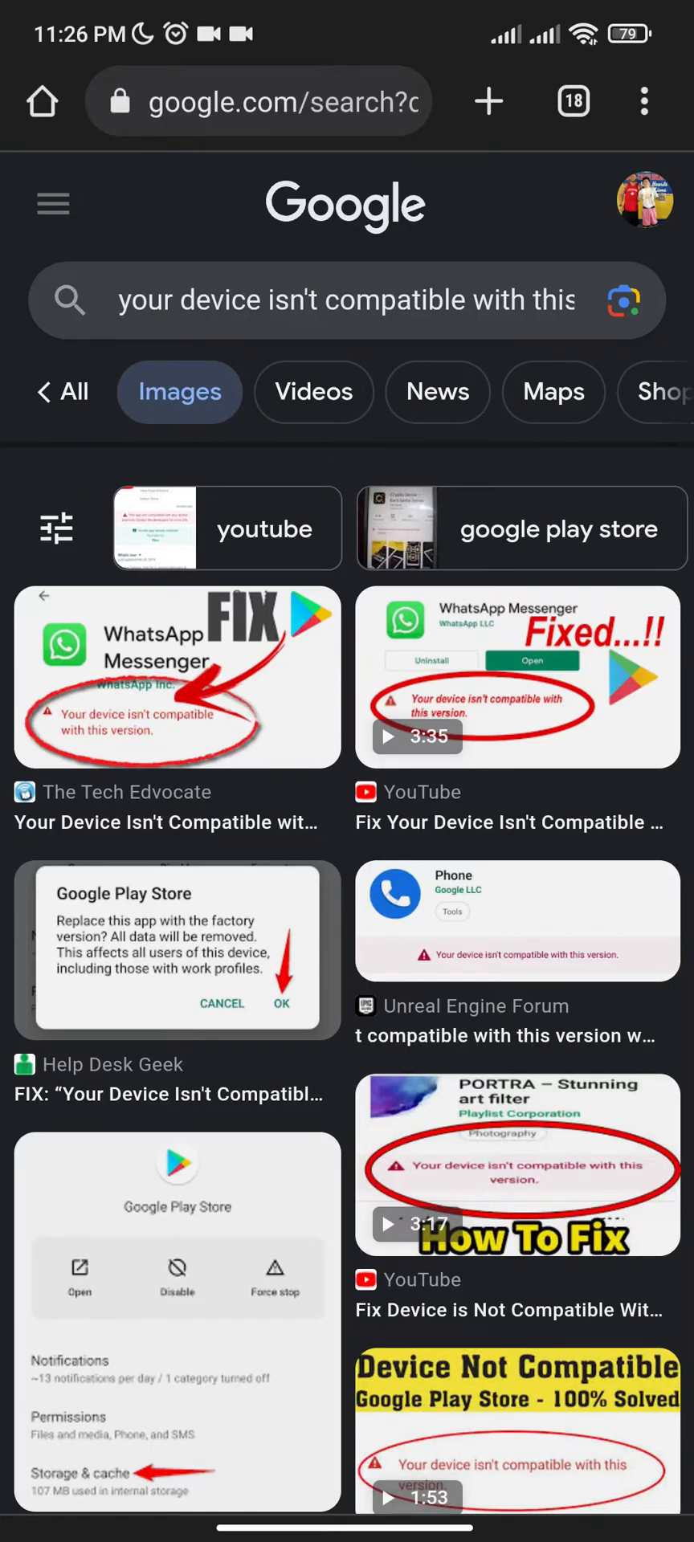
Step: Clear the 'device isn't compatible' query from the Google search box
left_click(344, 300)
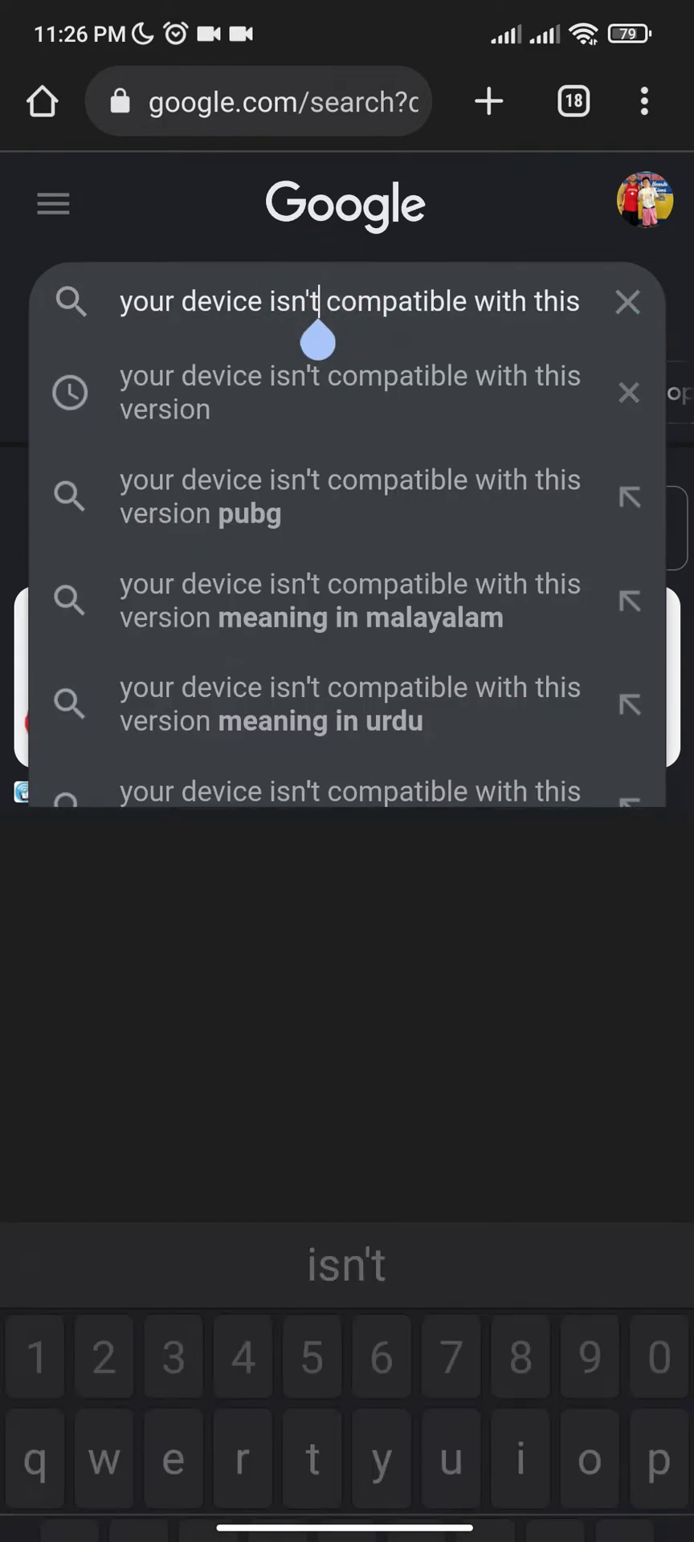
left_click(627, 302)
type("Offload app")
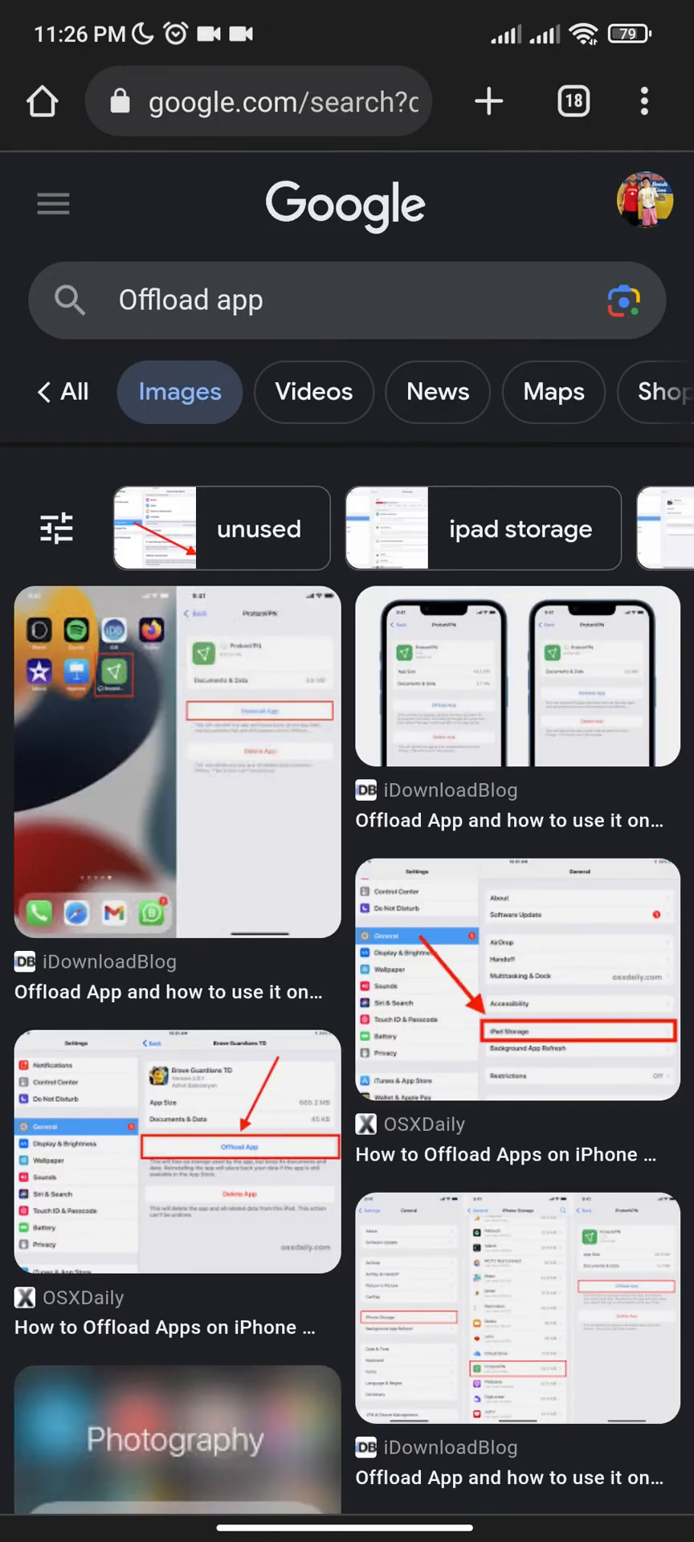
left_click(167, 767)
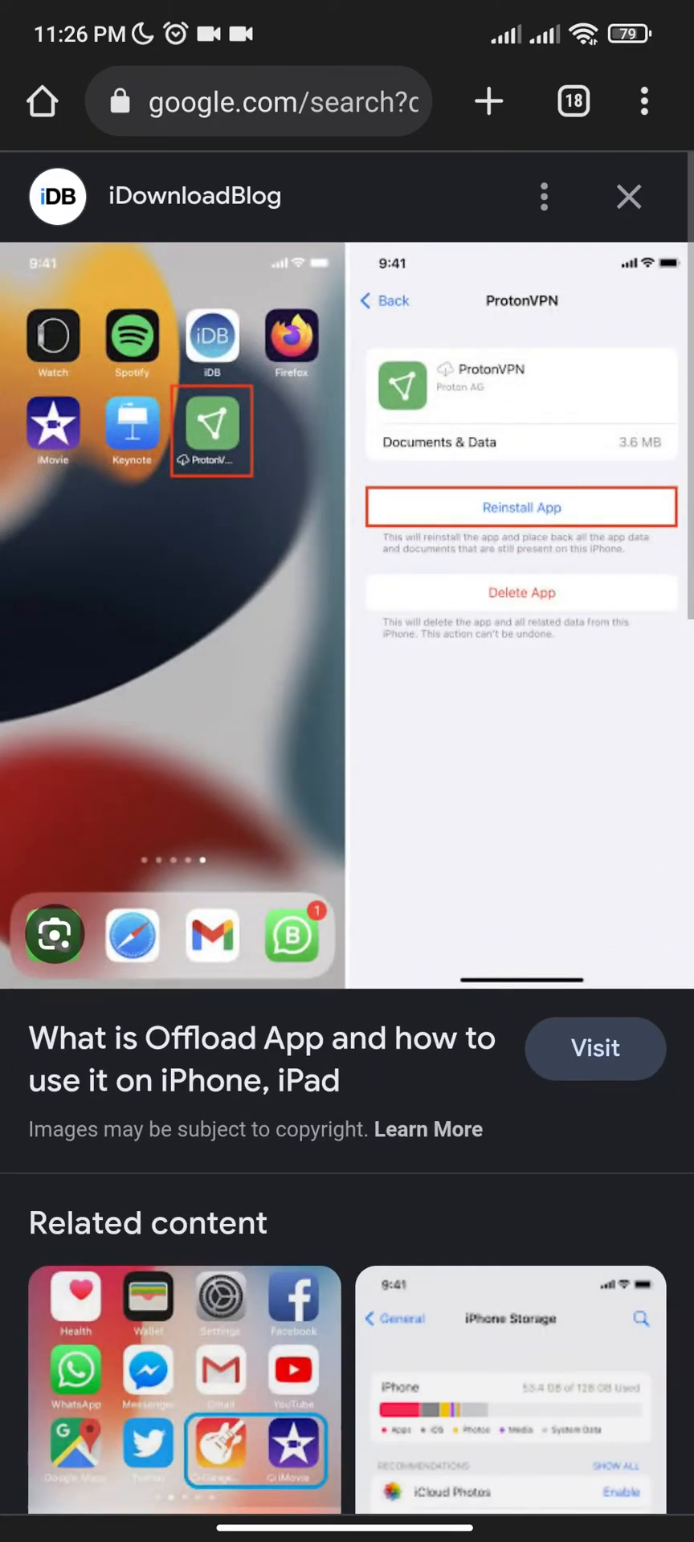
left_click(629, 196)
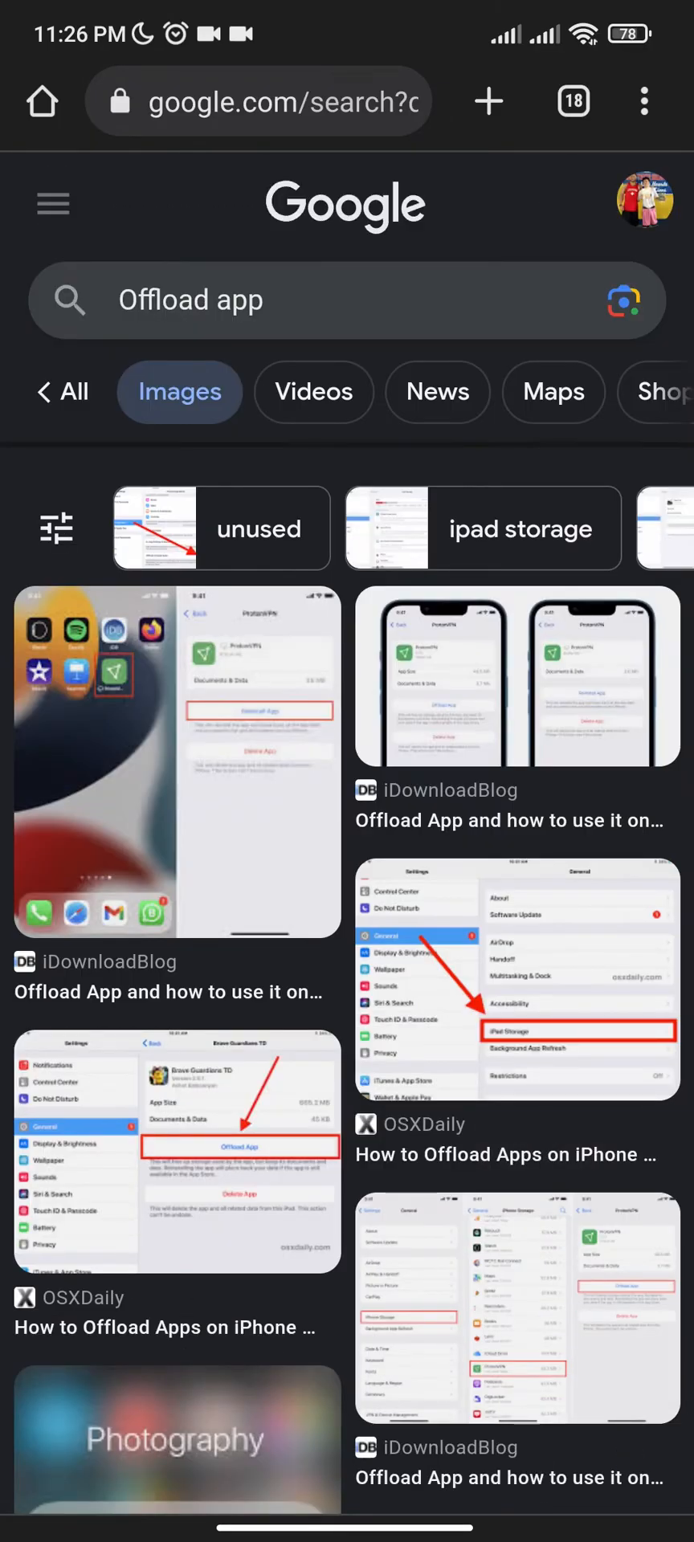
left_click(177, 1161)
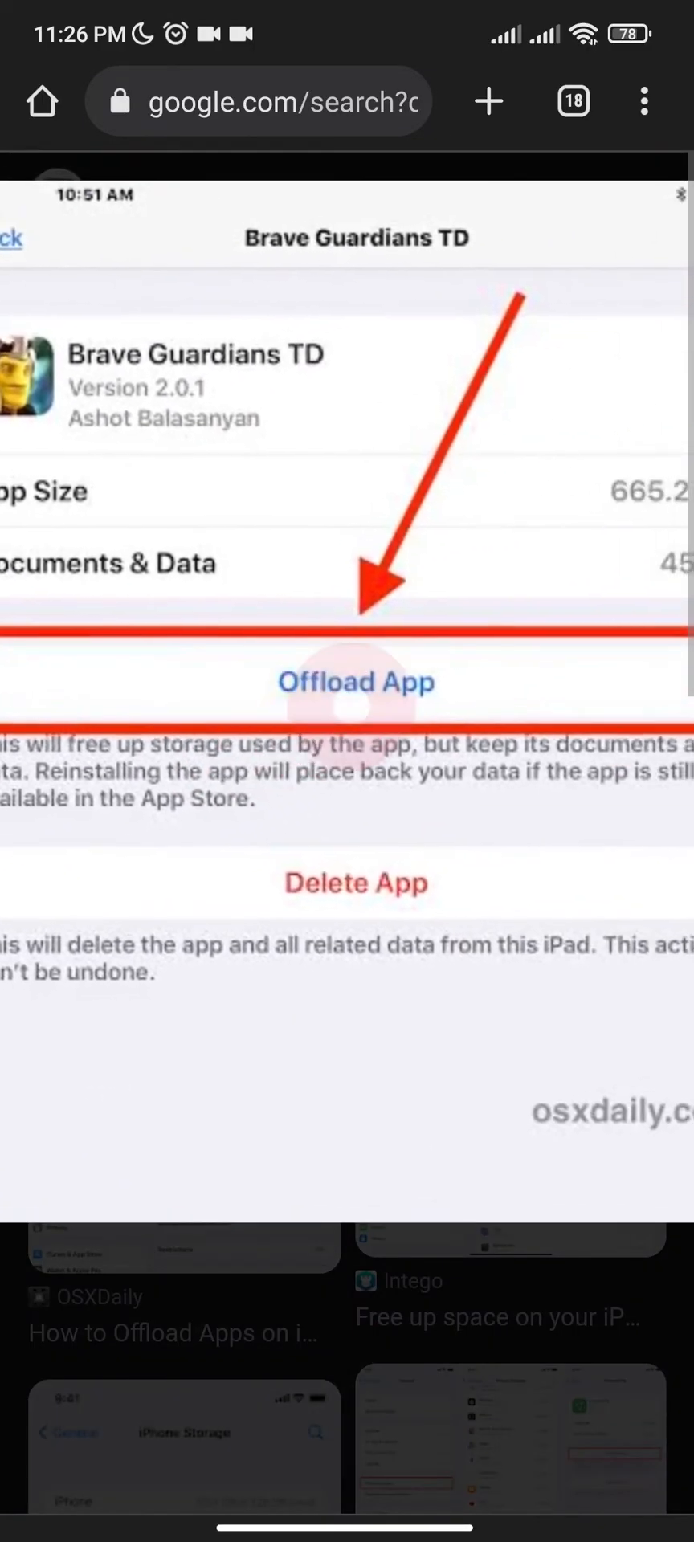
scroll("up", 3)
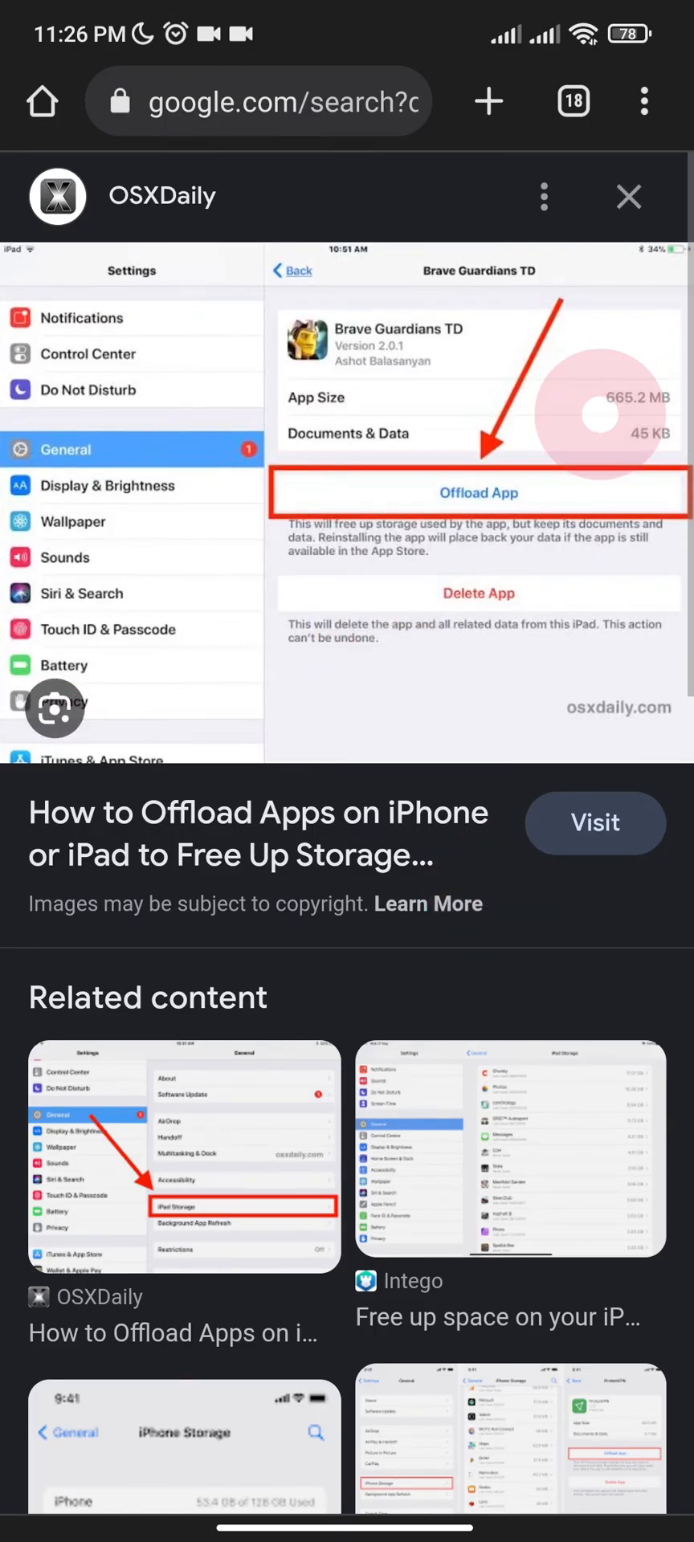
left_click(628, 196)
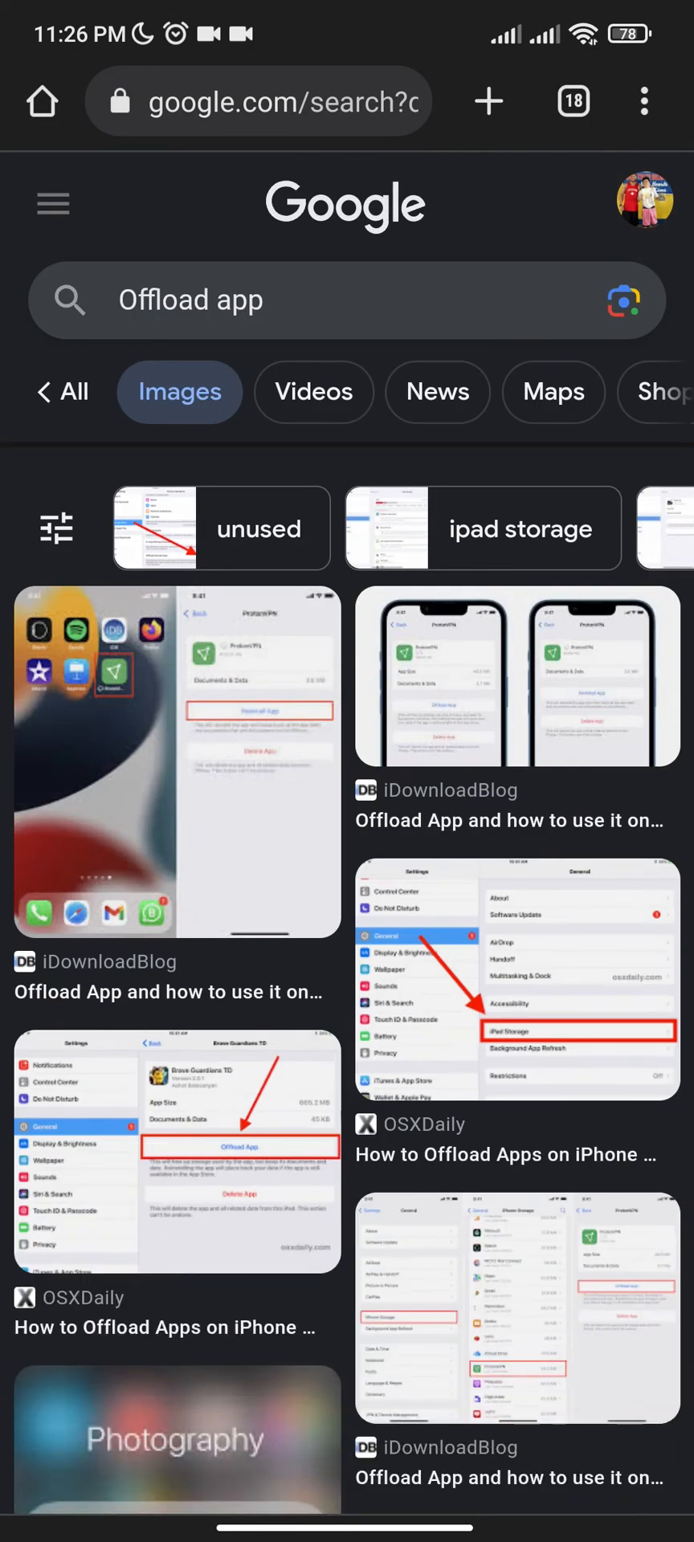